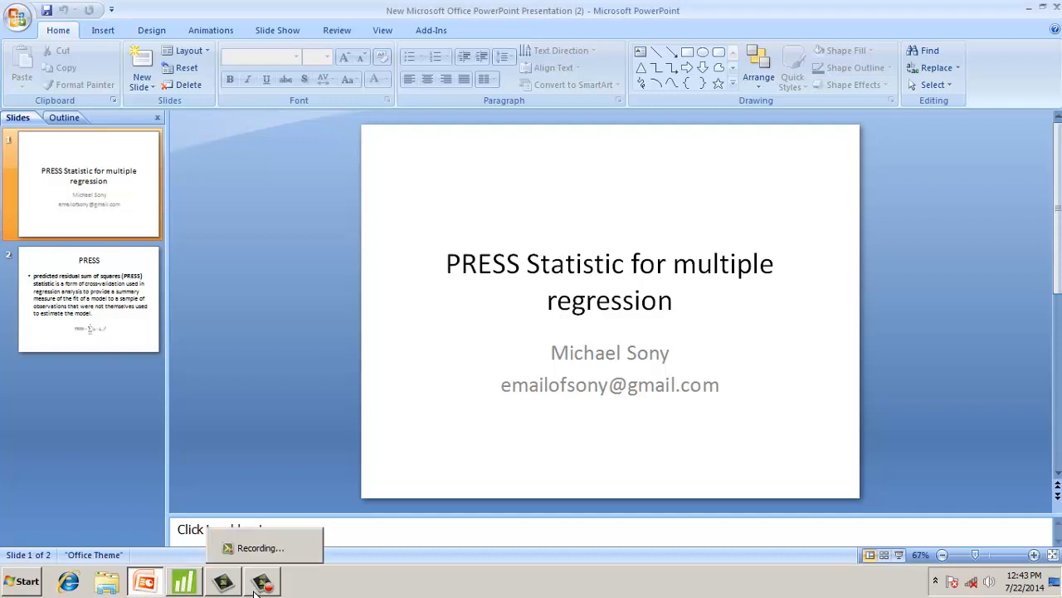
Display slide 2 defining the PRESS statistic with its summation formula.
click(89, 299)
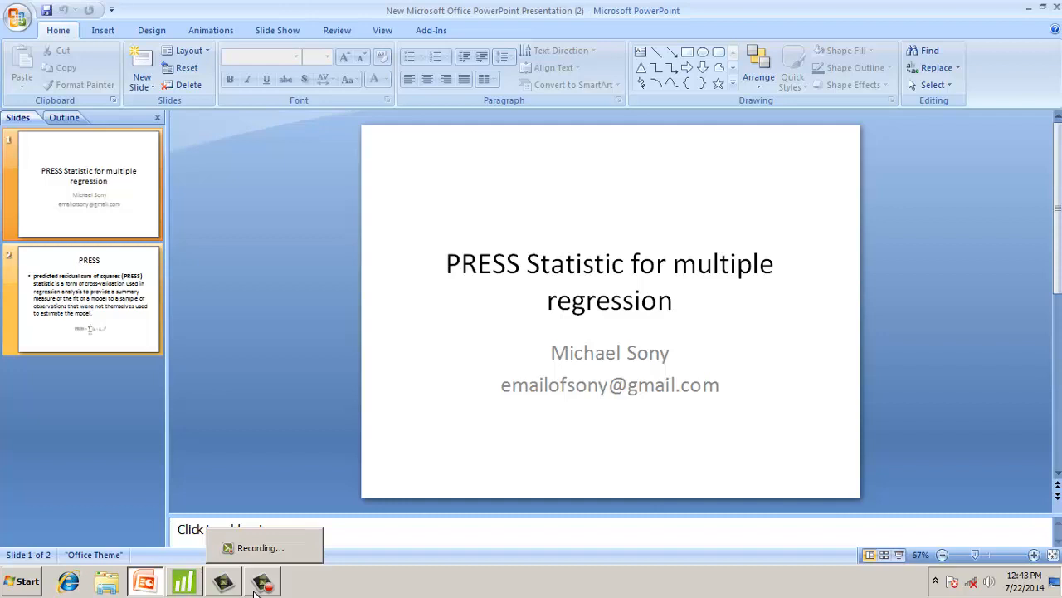
click(83, 298)
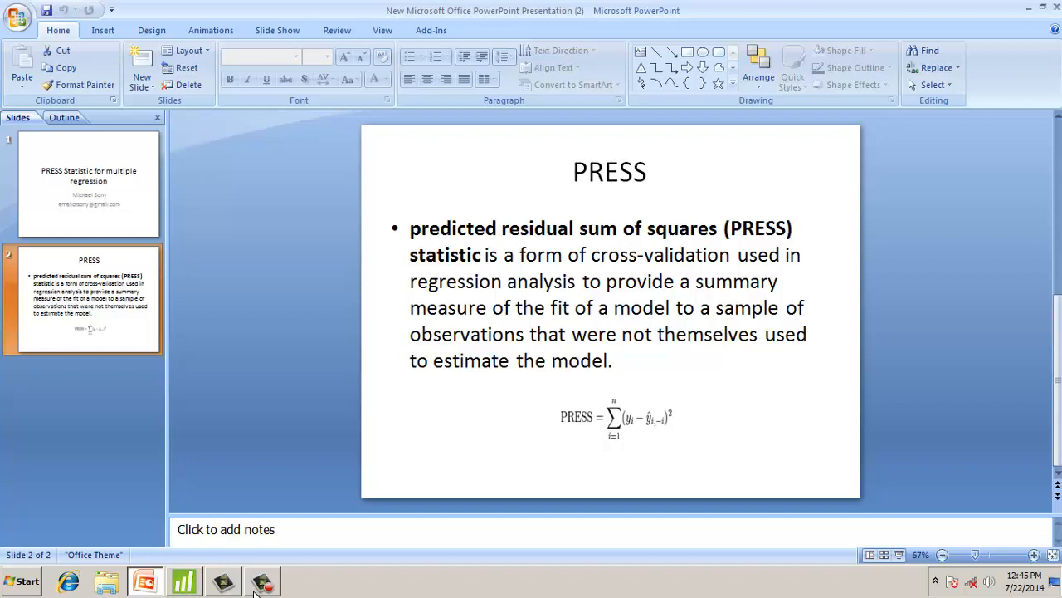
mouse_move(185, 580)
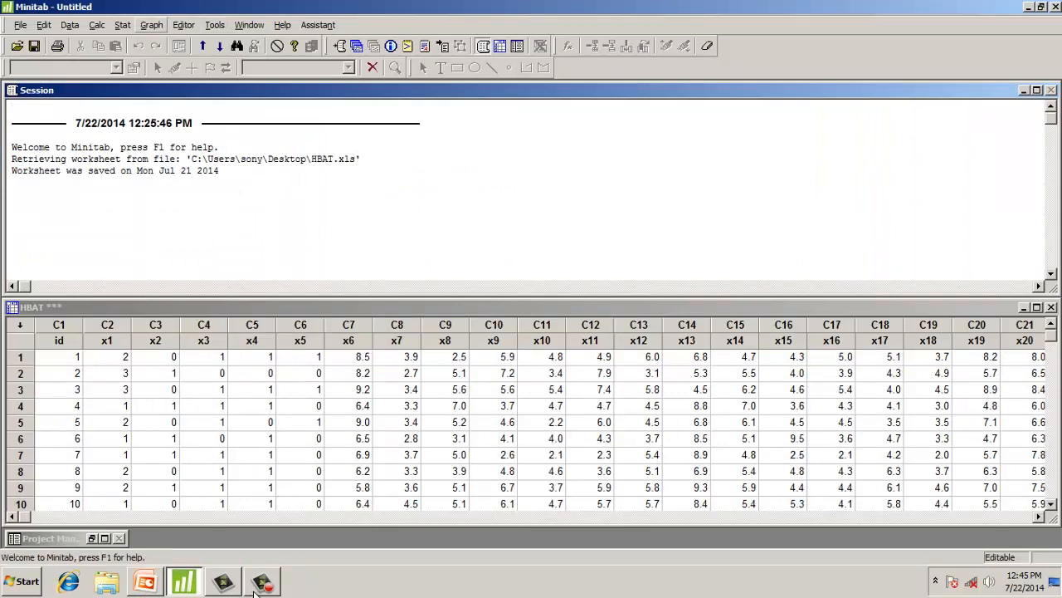
Open Stat > Regression > Regression for the HBAT worksheet.
click(122, 24)
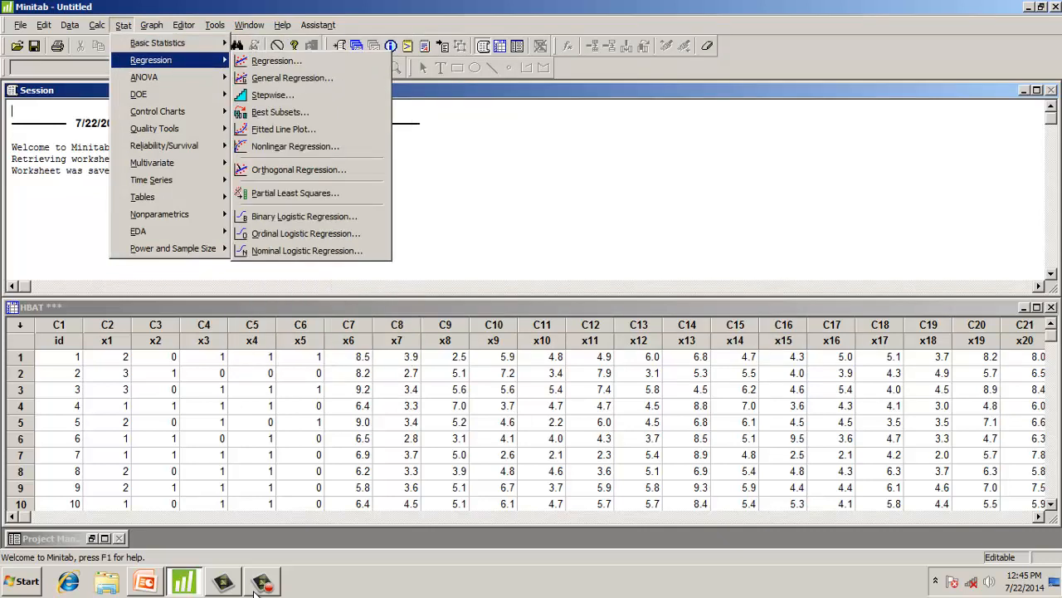
mouse_move(276, 61)
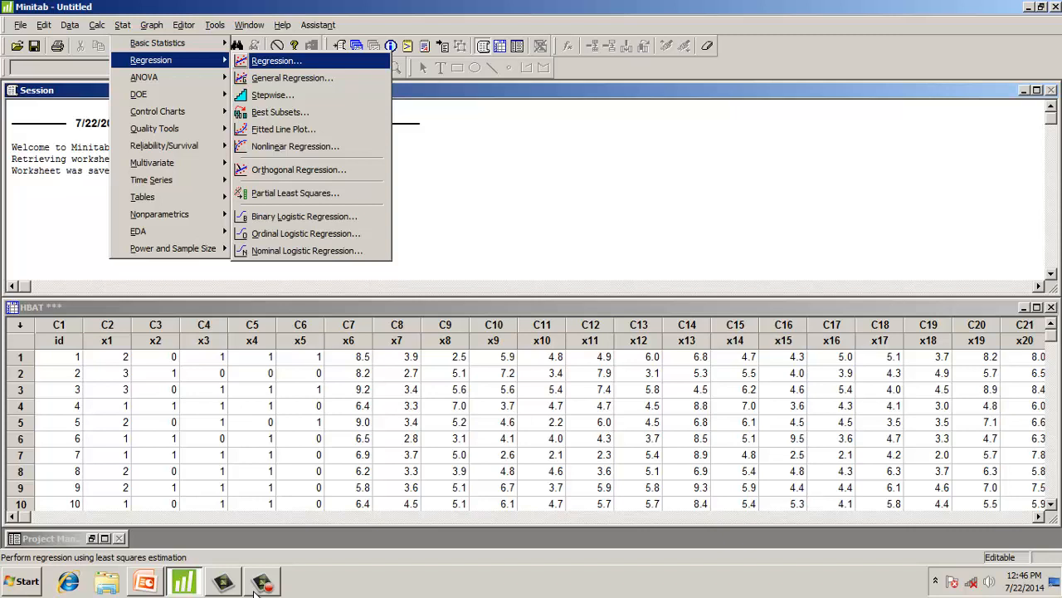
click(275, 60)
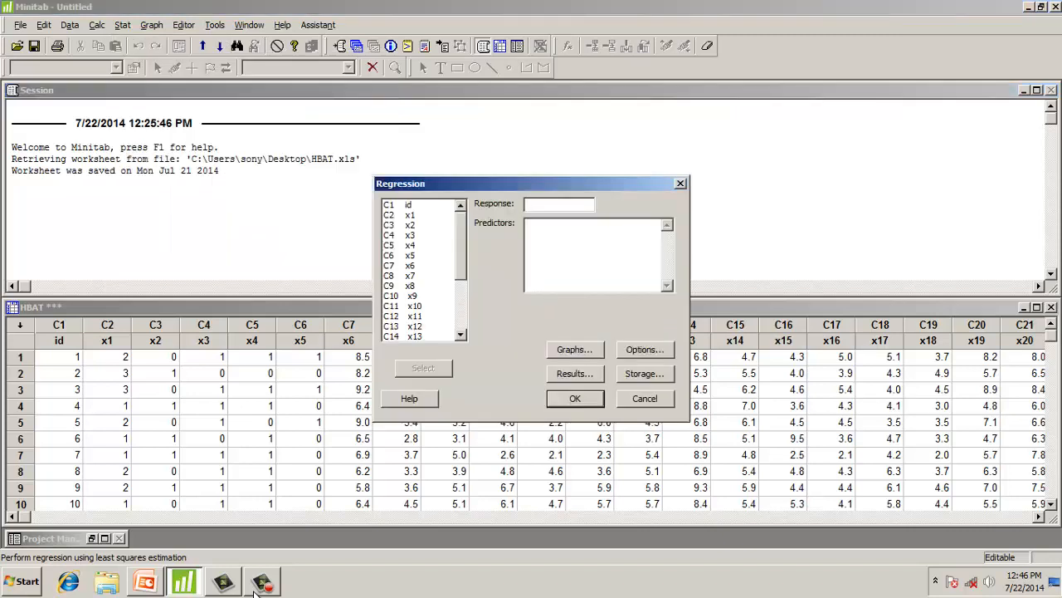
Add x6–x18 as predictors for response x19 and open the residual Graphs settings.
scroll(down, 3)
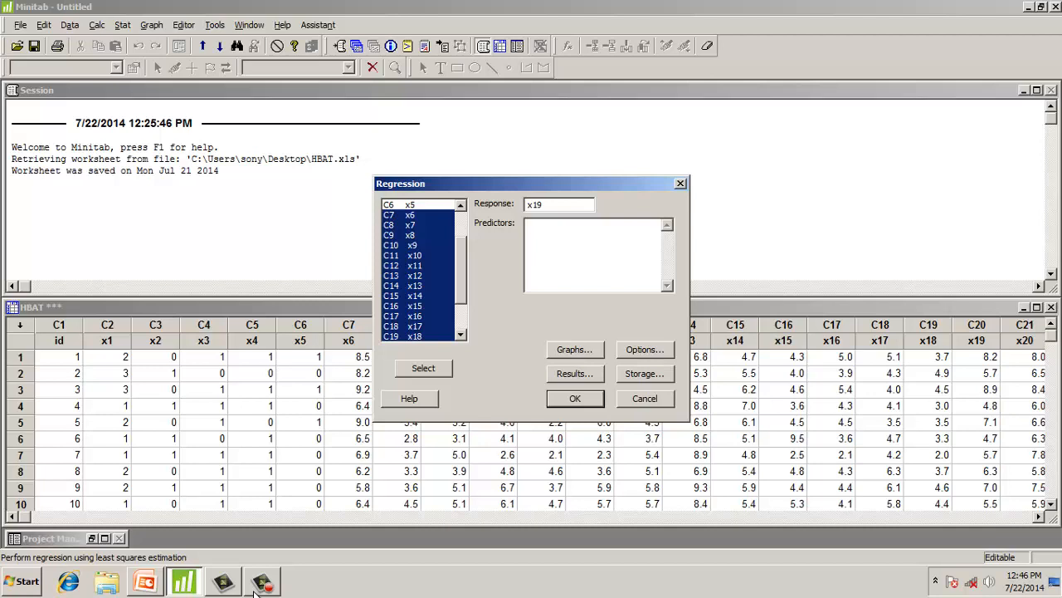
click(423, 368)
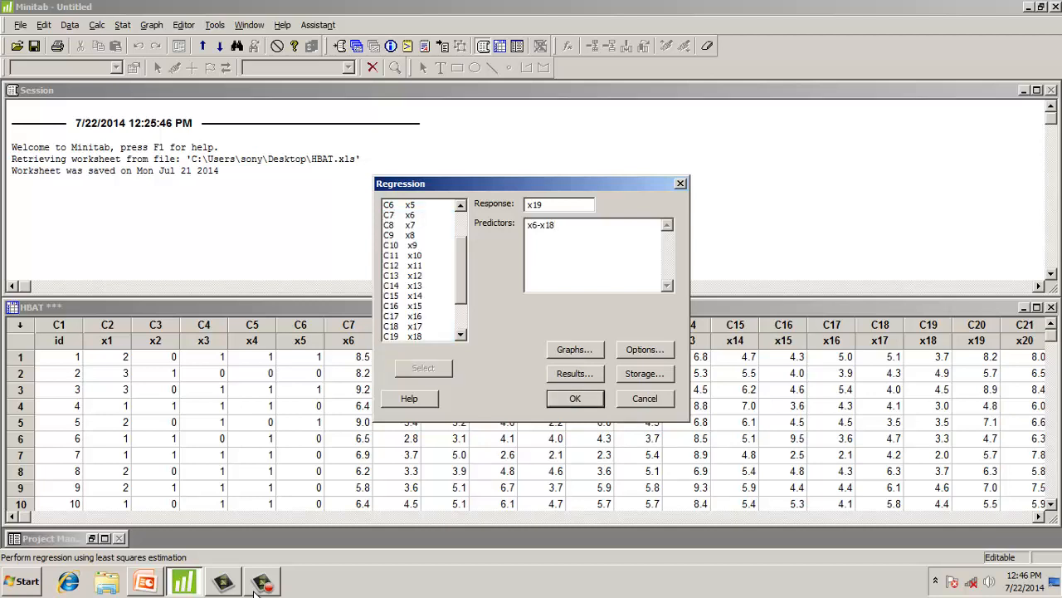
click(575, 348)
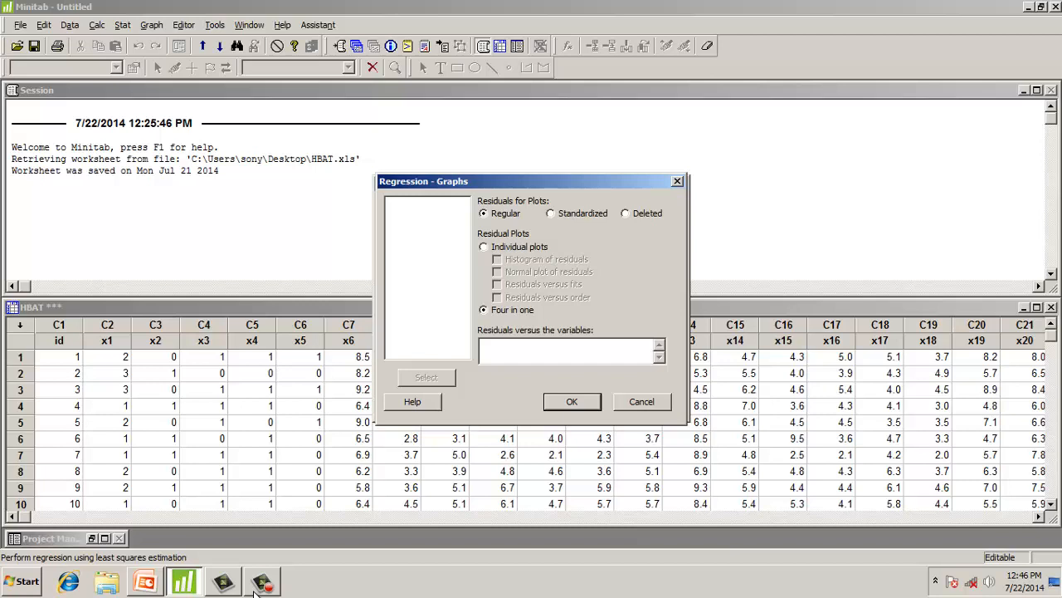
Keep four-in-one plots and enable variance inflation factors plus PRESS and predicted R-square.
click(572, 401)
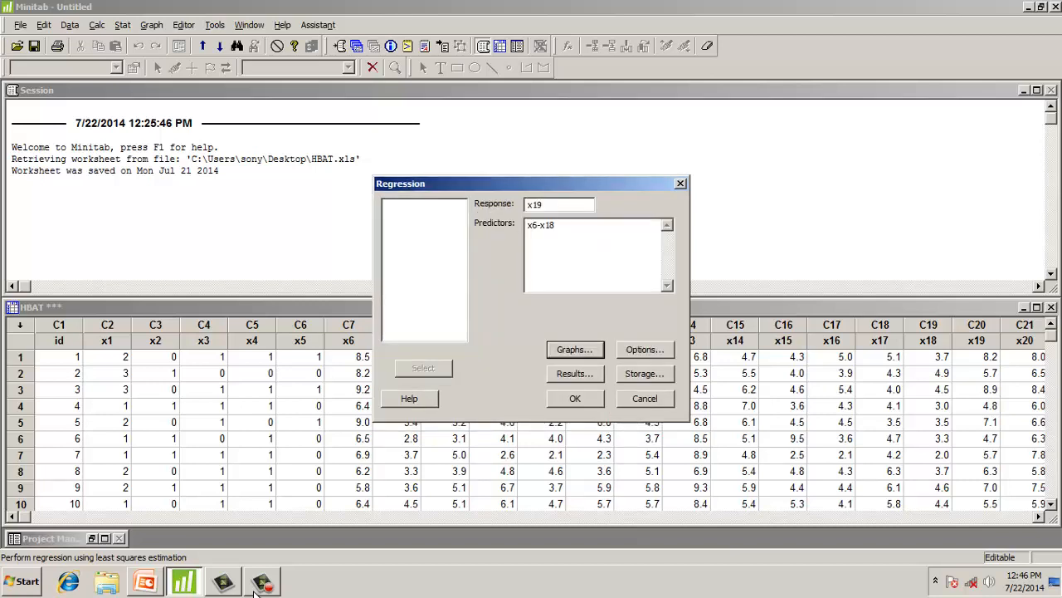
click(645, 349)
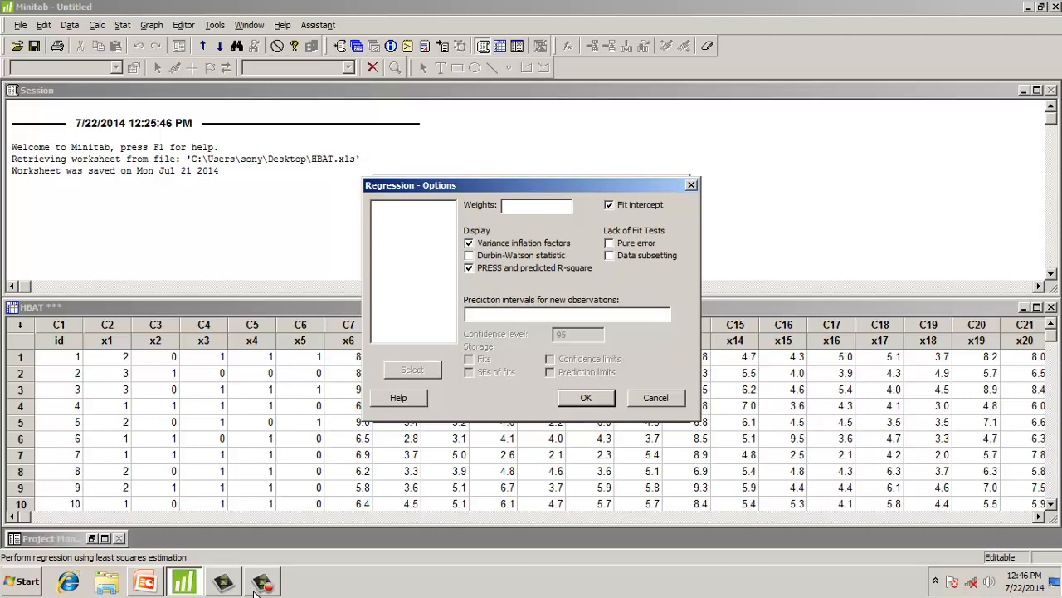
click(585, 398)
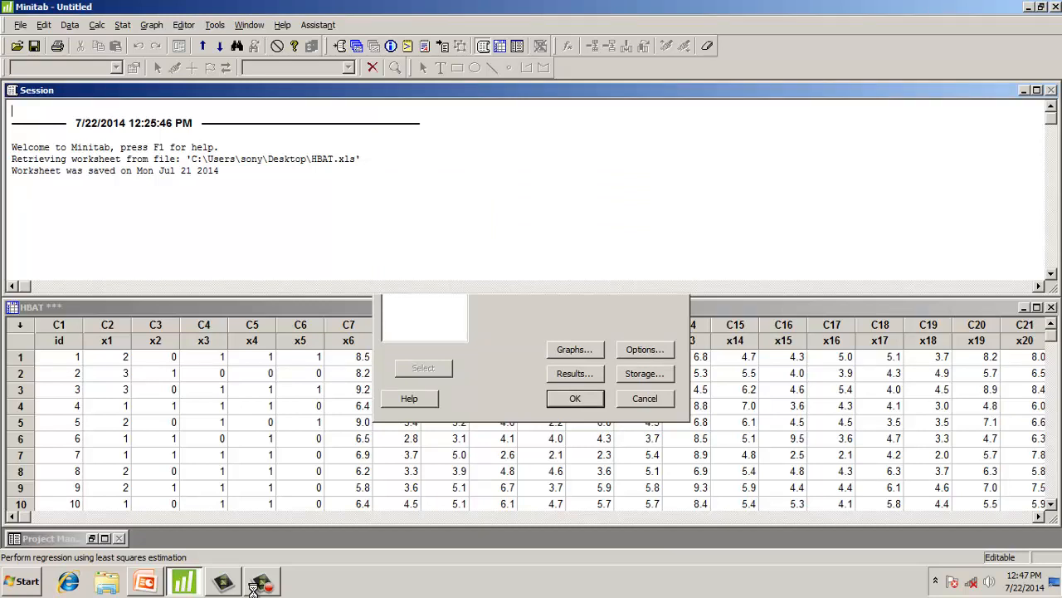
Run the regression to produce normal probability, versus fits, histogram and versus order plots.
click(575, 398)
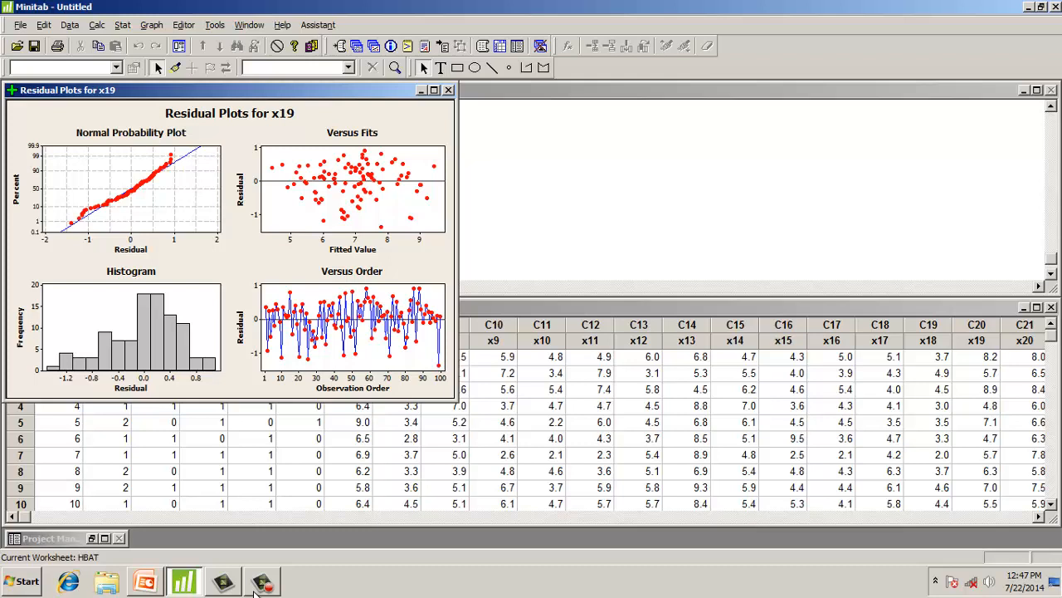
mouse_move(172, 170)
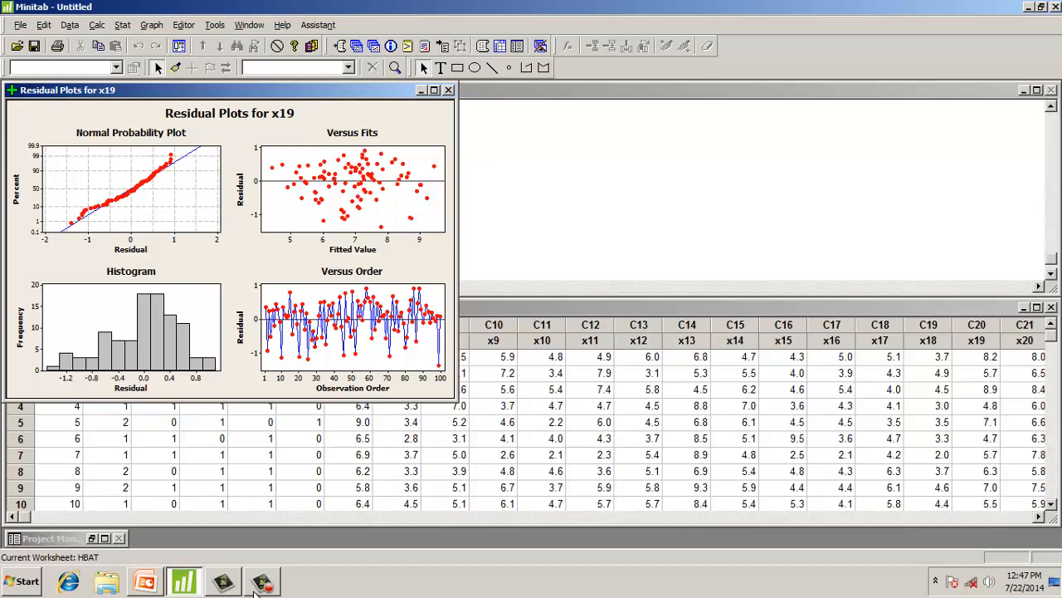
Close the Residual Plots for x19 window, declining to save it.
click(449, 90)
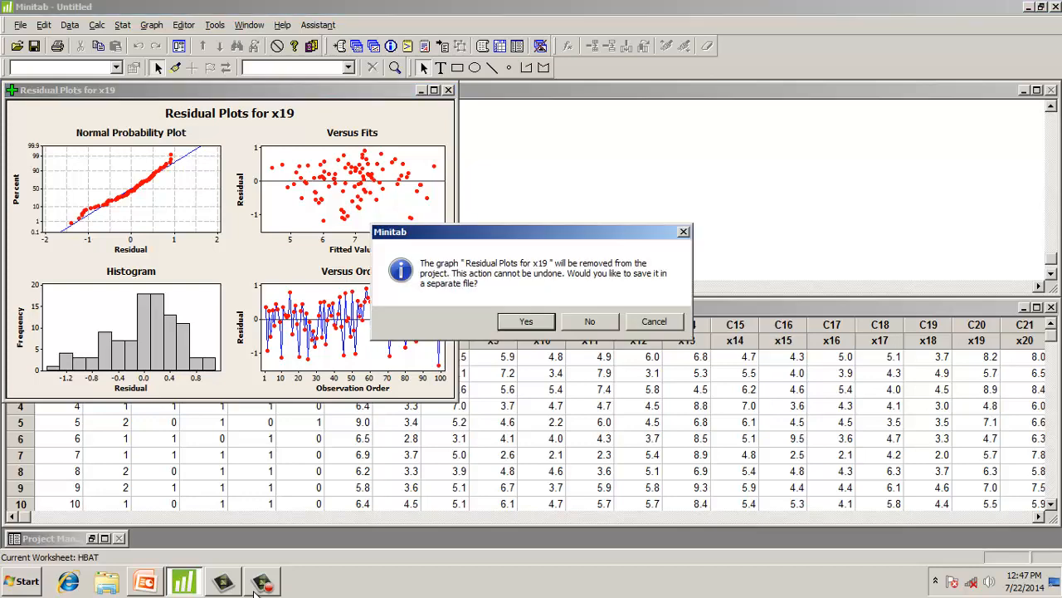
click(589, 322)
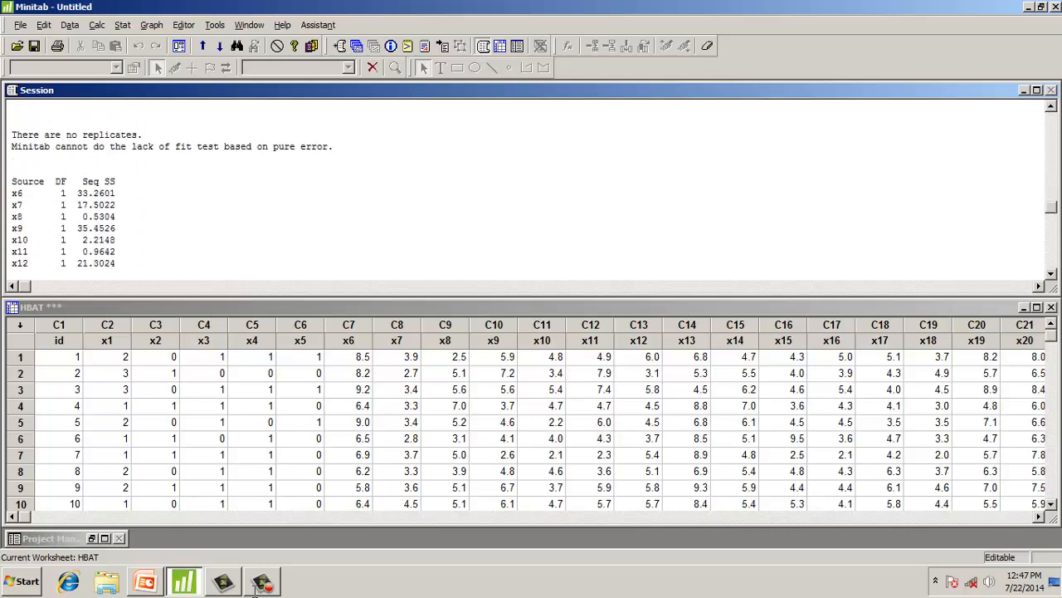
scroll(down, 3)
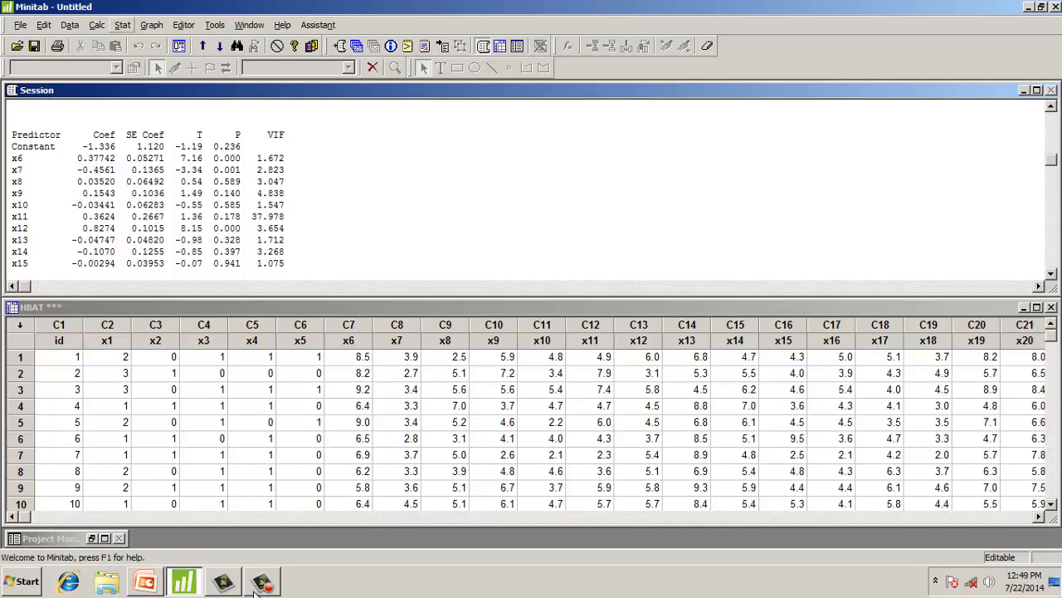
Reopen the Regression dialog and clear the x6–x18 predictors entry, keeping x19.
click(122, 24)
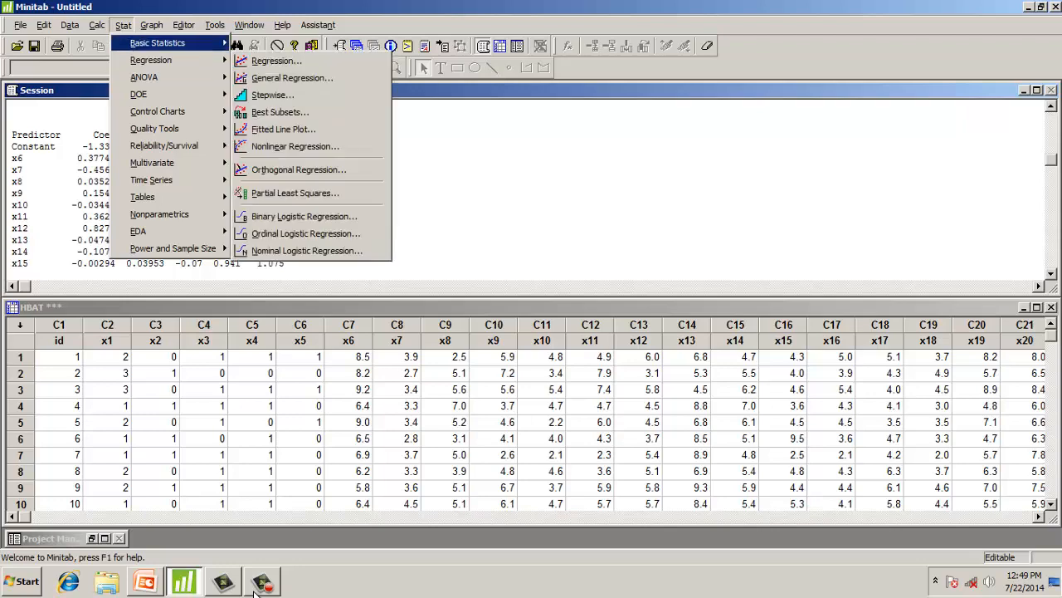
mouse_move(150, 60)
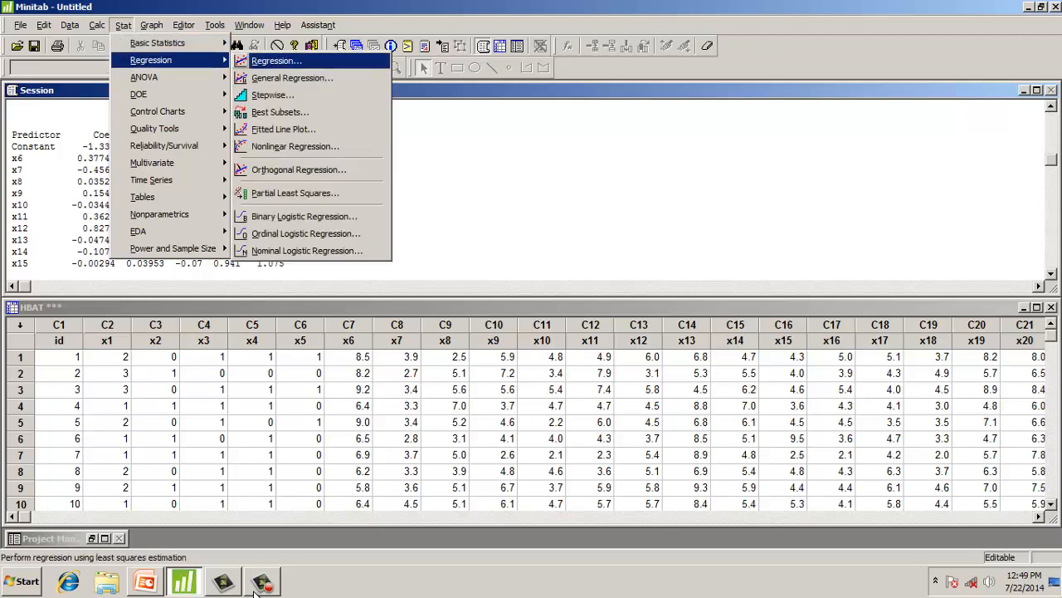
click(275, 61)
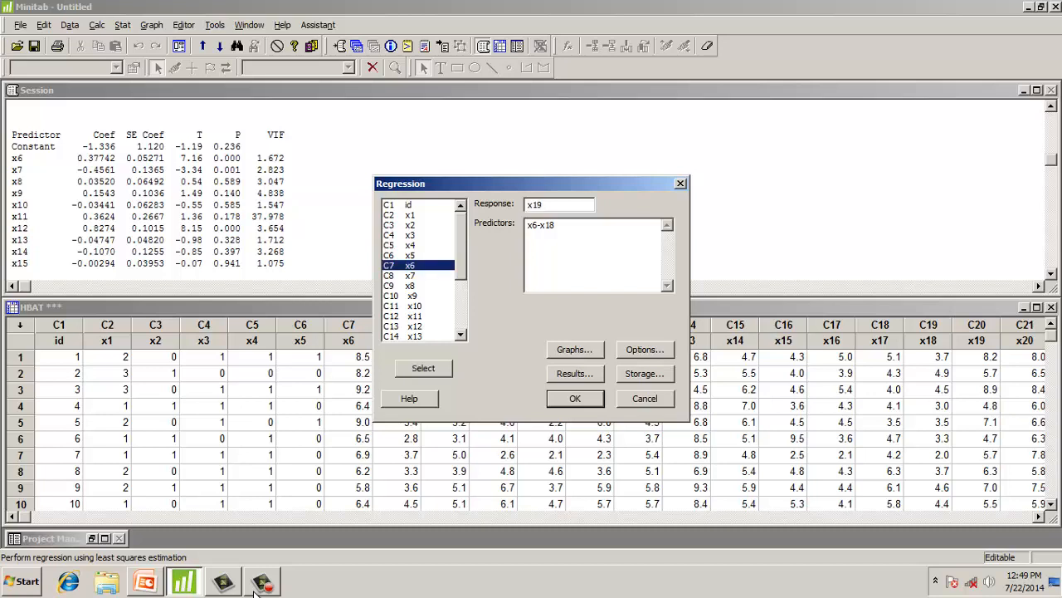
click(413, 306)
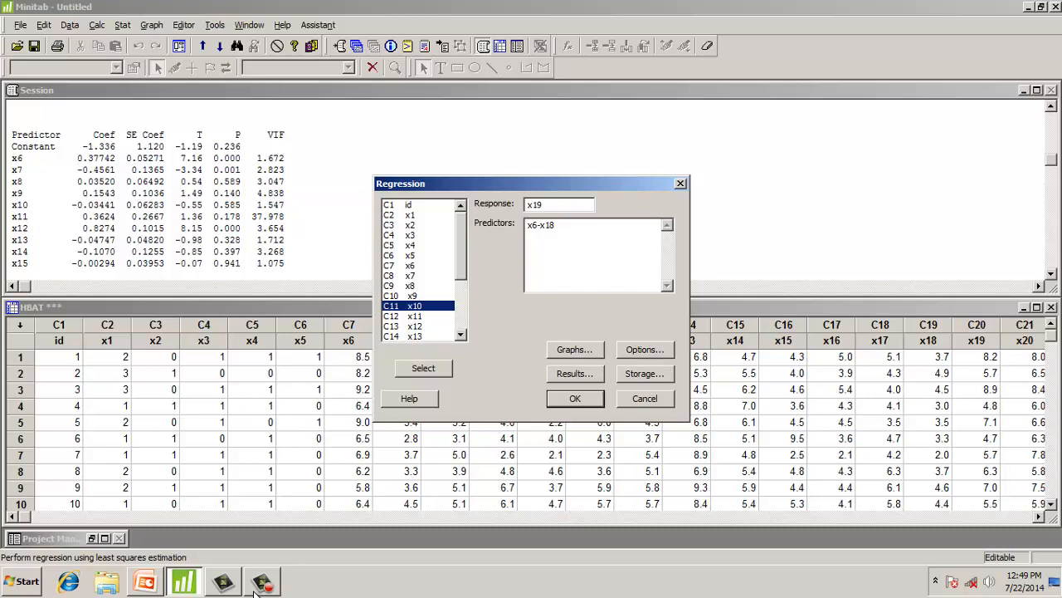
click(410, 264)
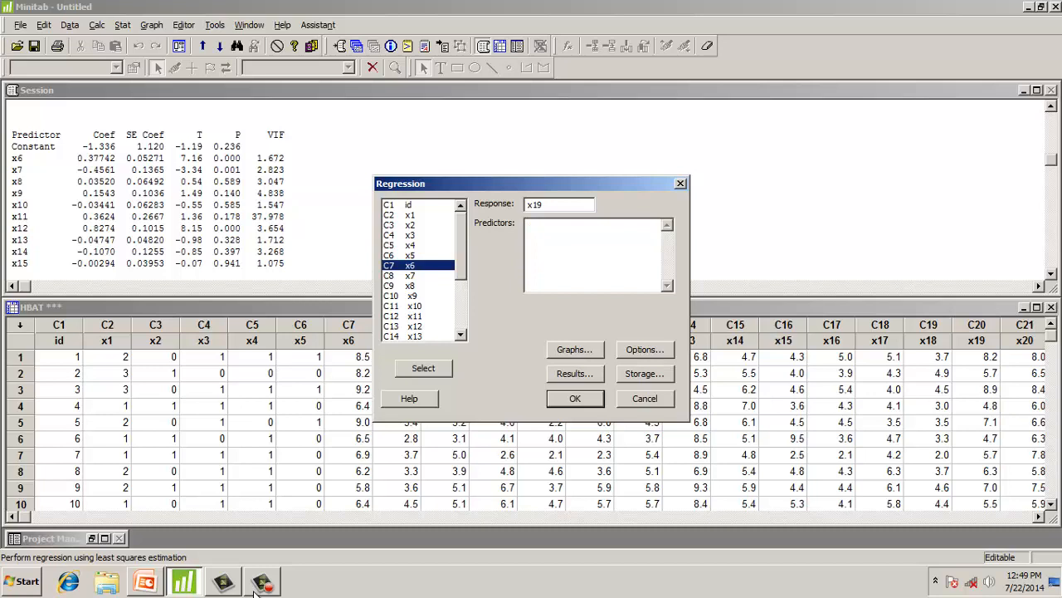
Enter x6–x10 and x12–x18 as predictors, omitting x11, and run the regression.
click(409, 295)
text(x6-x10)
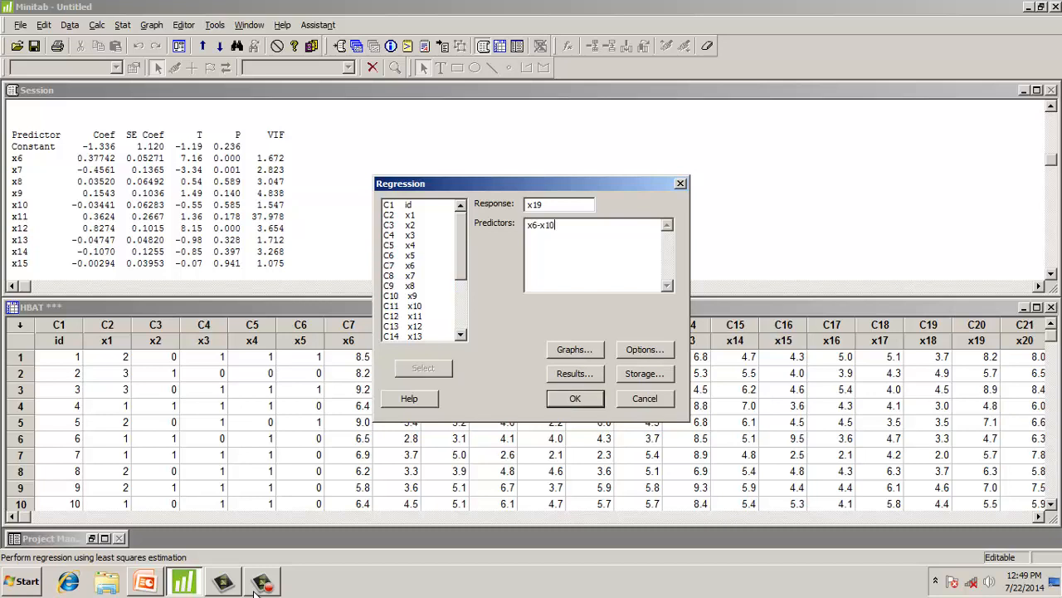
scroll(down, 3)
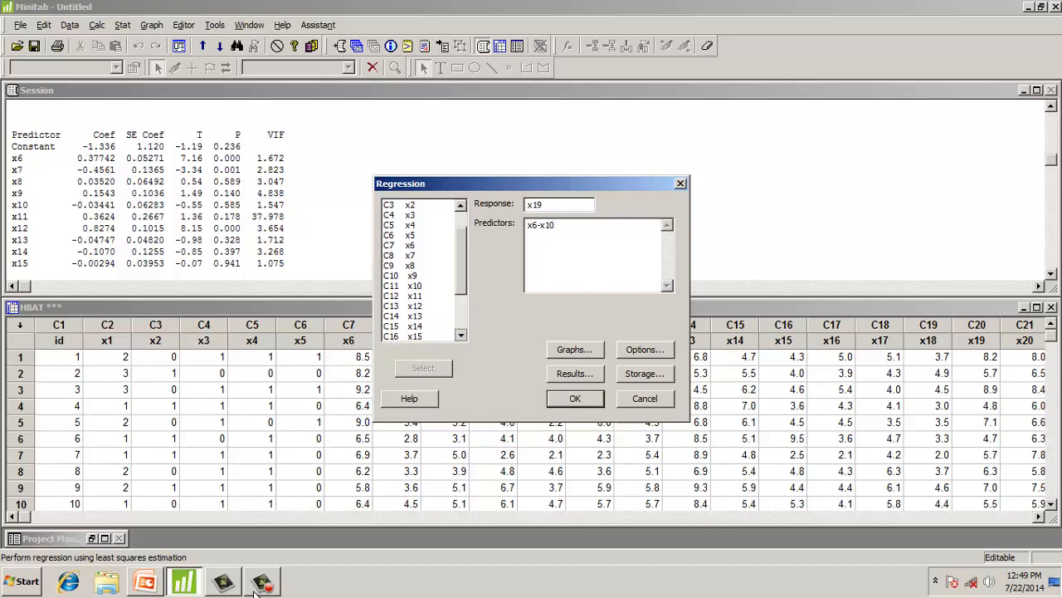
click(413, 296)
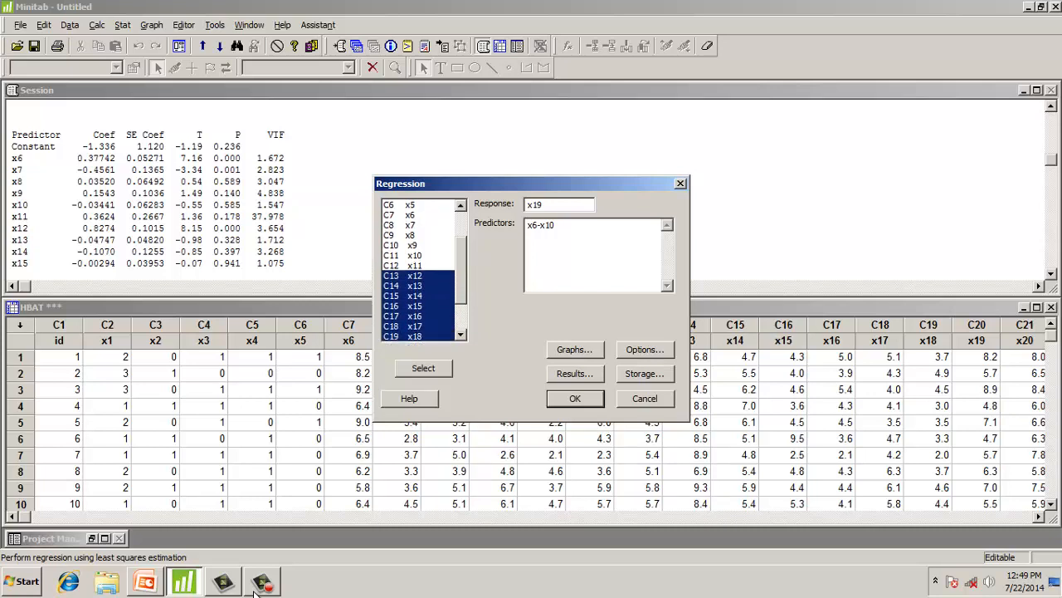
click(423, 367)
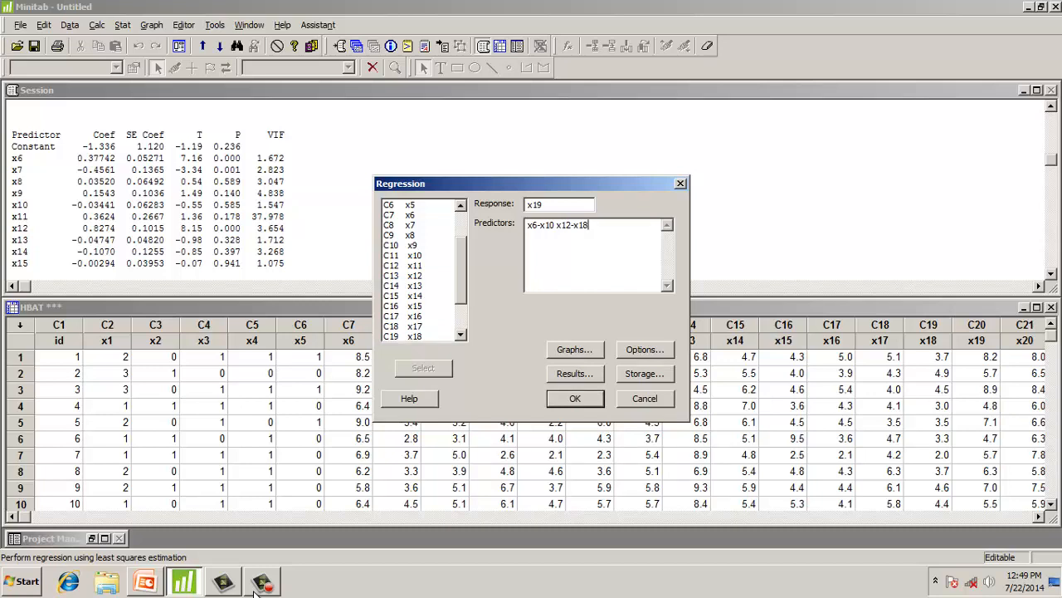
click(574, 397)
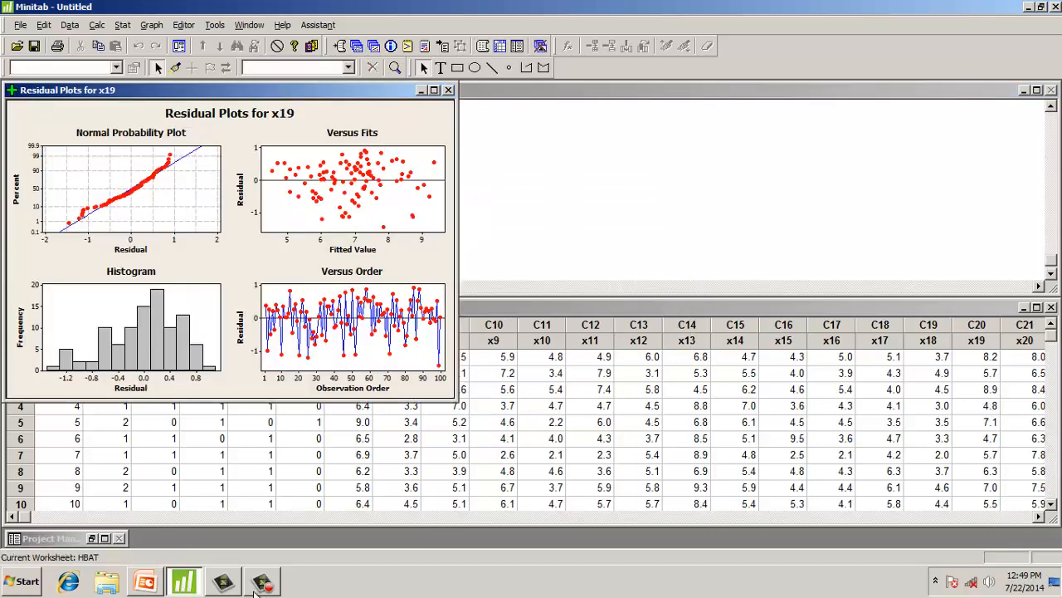